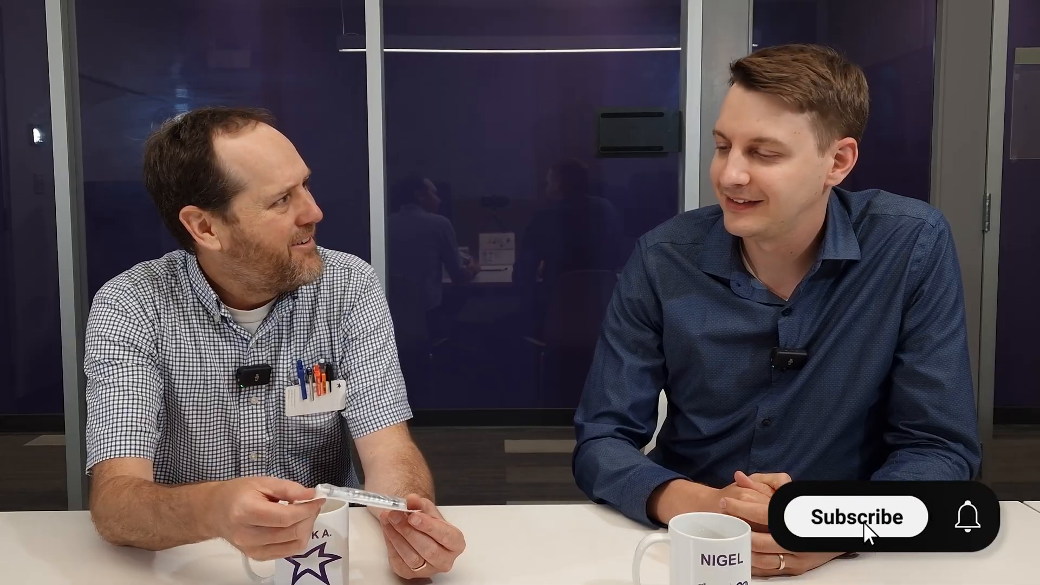
click(857, 516)
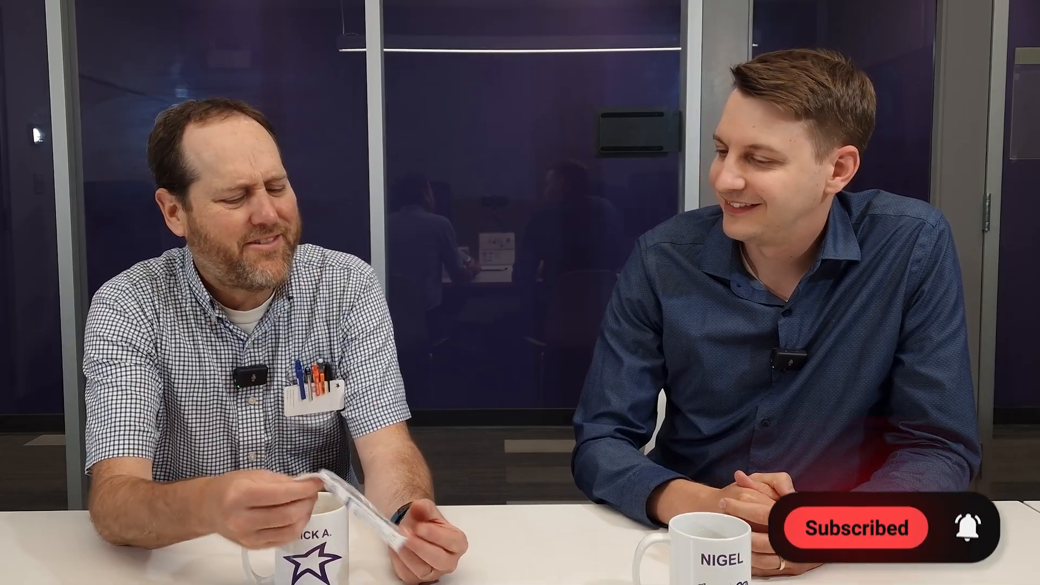